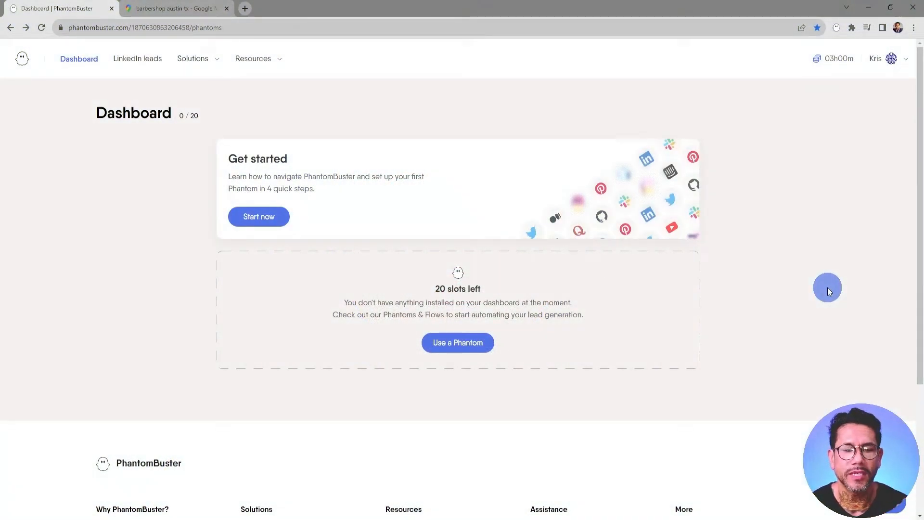
mouse_move(457, 343)
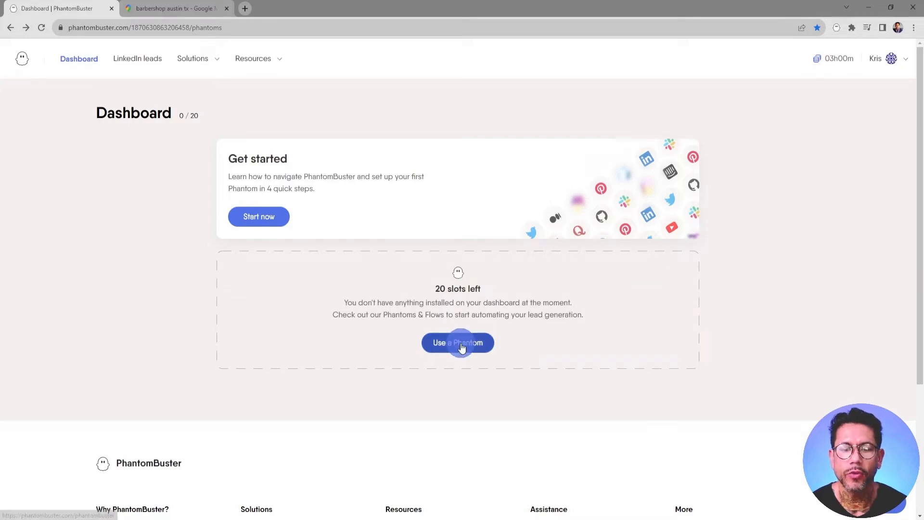
- Browse the Phantom store's Featured Phantoms & Flows list from the empty dashboard
left_click(458, 343)
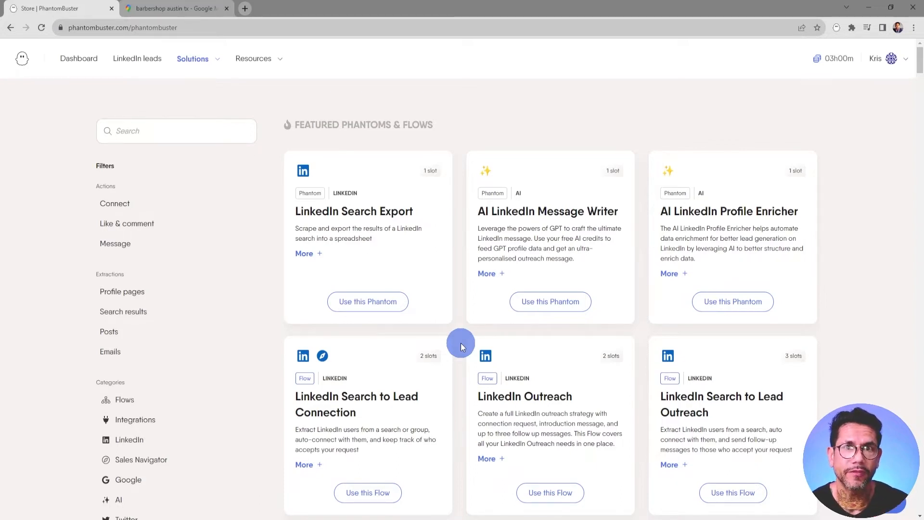
mouse_move(394, 337)
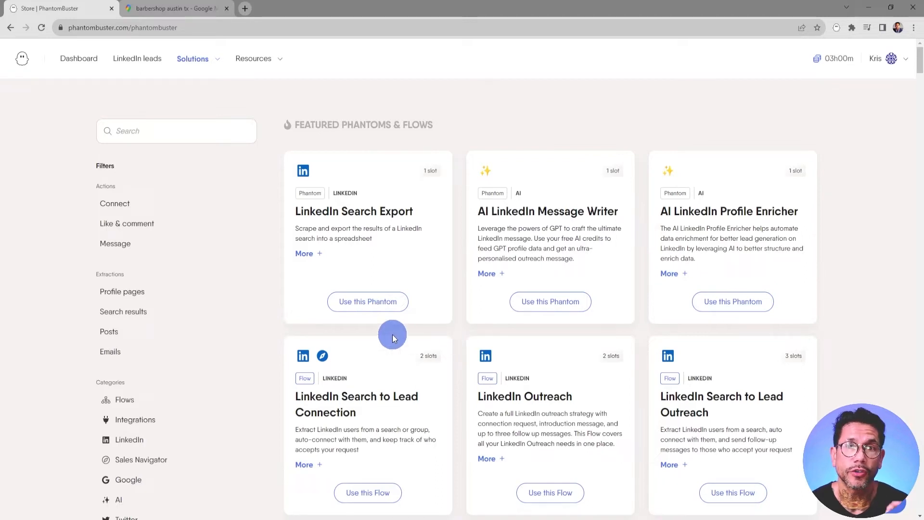
left_click(164, 131)
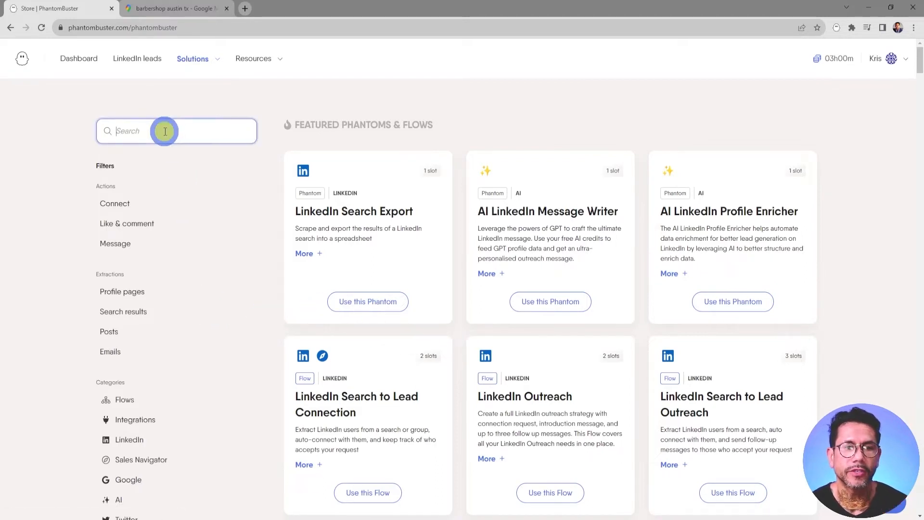
scroll("up", 3)
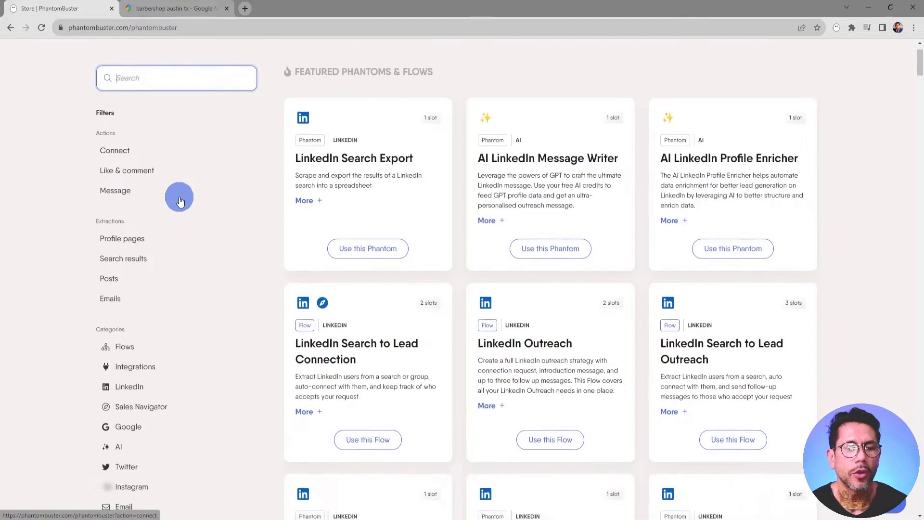
scroll("down", 3)
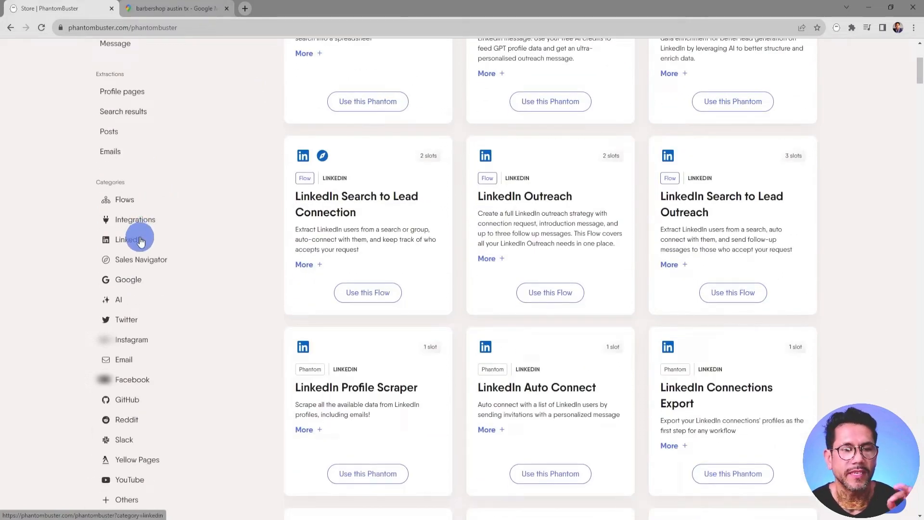
mouse_move(140, 243)
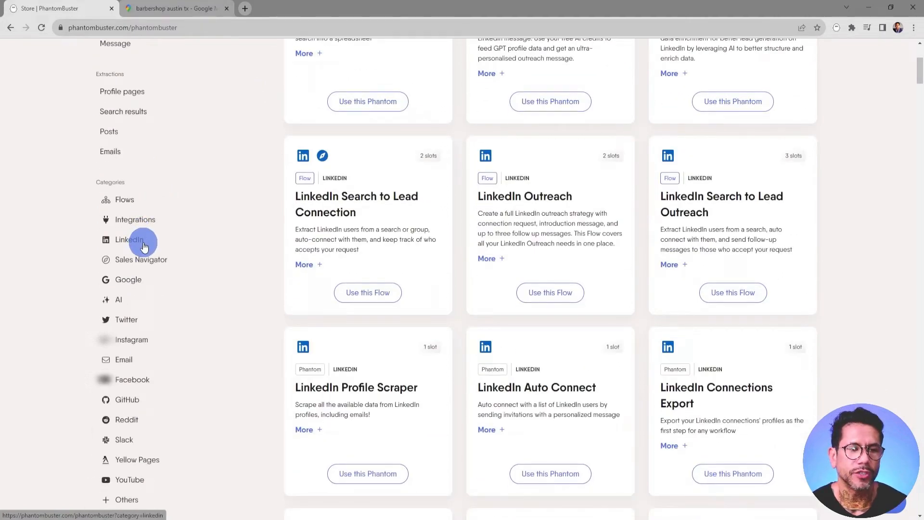
mouse_move(124, 279)
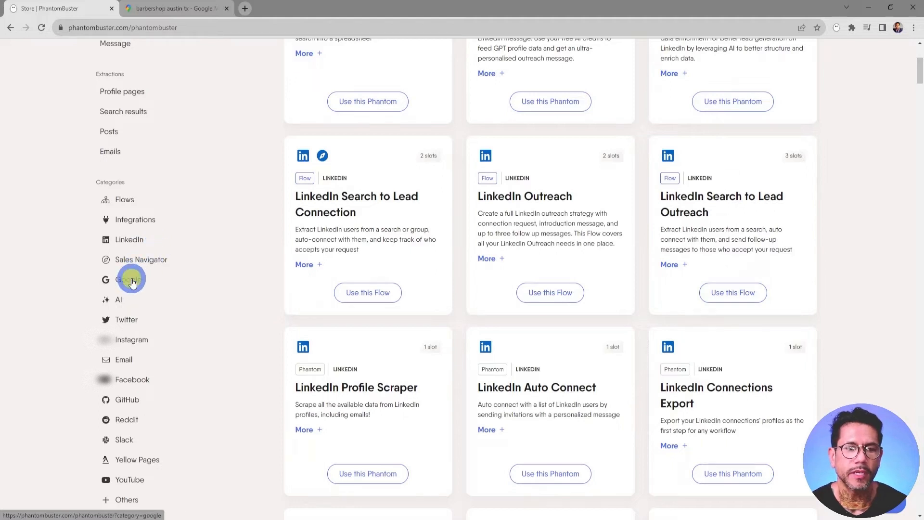
- Filter to Google Phantoms and view the Google Maps Search Export tutorial
left_click(128, 279)
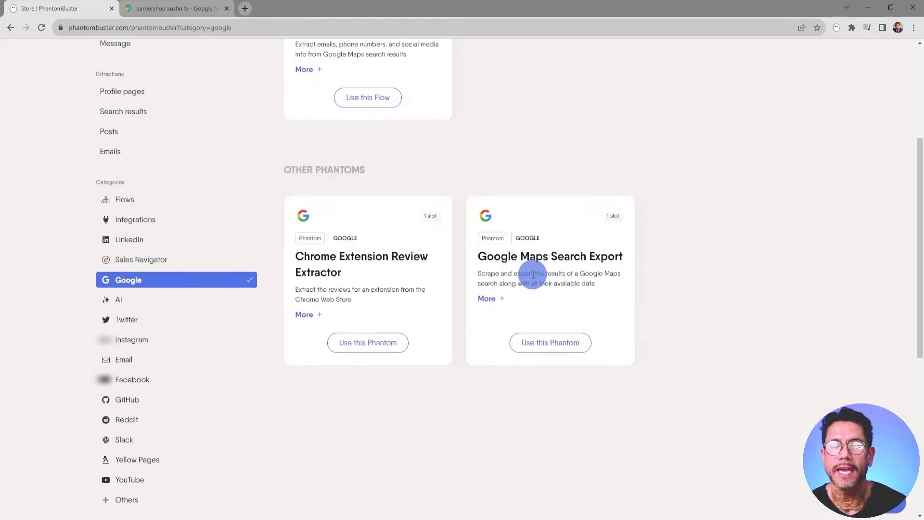
mouse_move(487, 299)
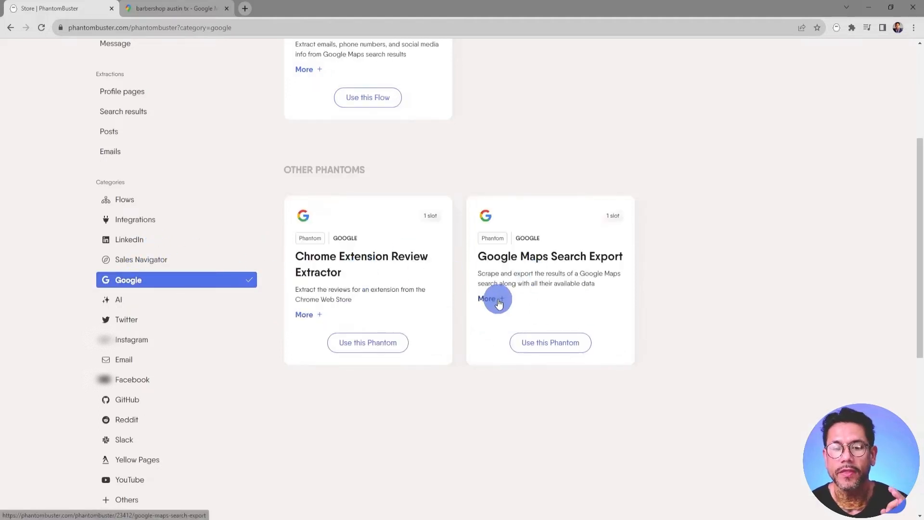
left_click(486, 298)
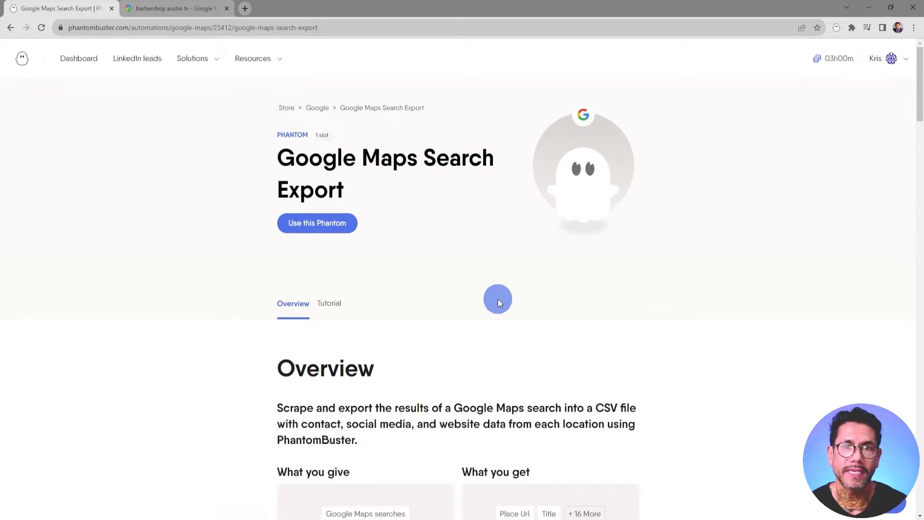
mouse_move(386, 299)
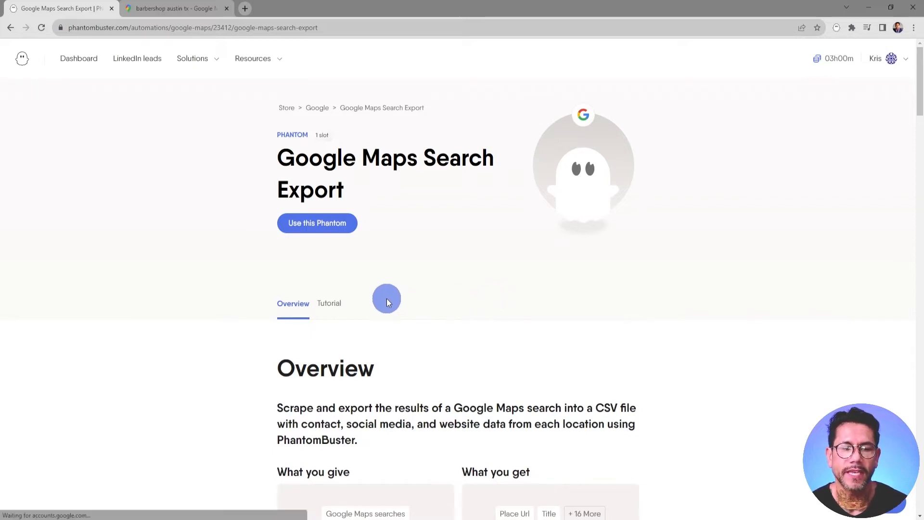
left_click(329, 303)
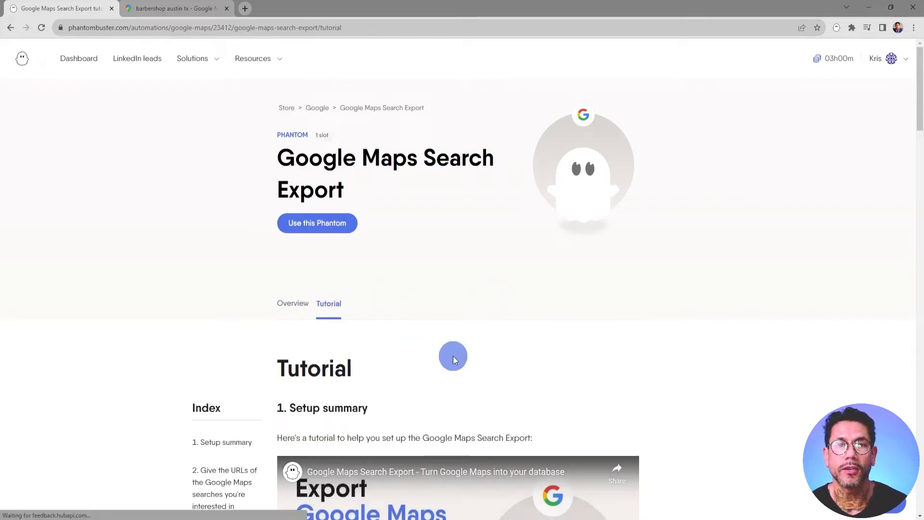
mouse_move(363, 297)
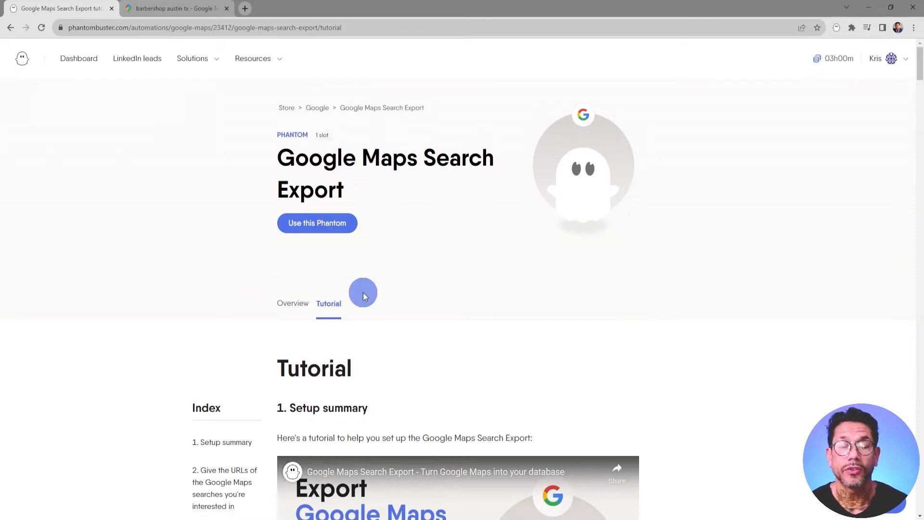
mouse_move(317, 222)
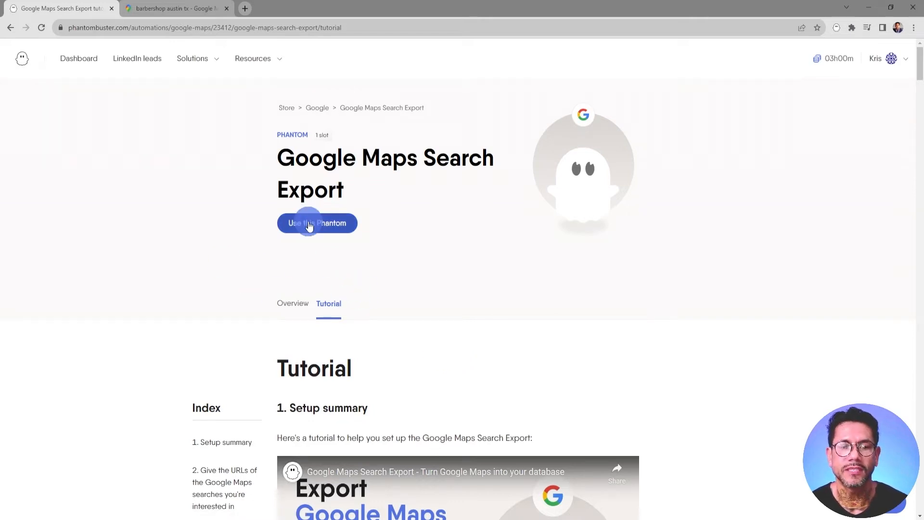
- Start using the Phantom and copy the barbershop Google Maps search URL from the browser tab
left_click(316, 222)
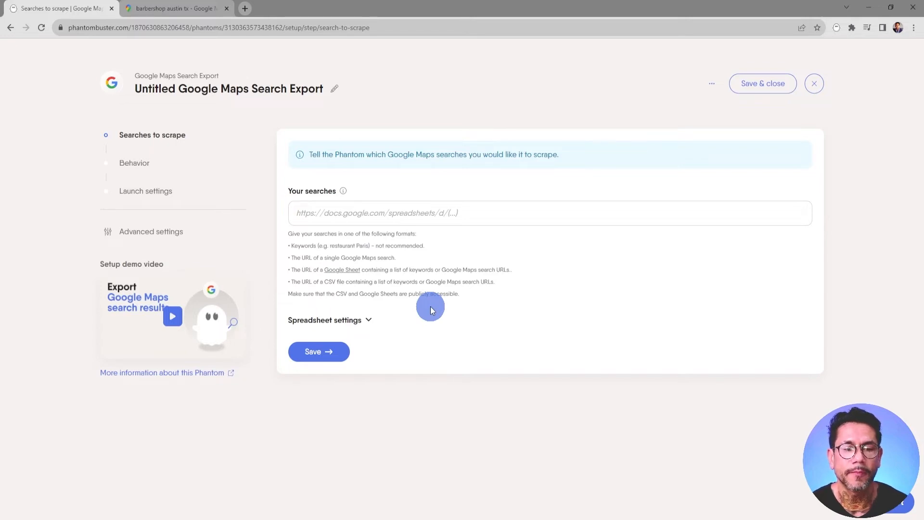
mouse_move(318, 128)
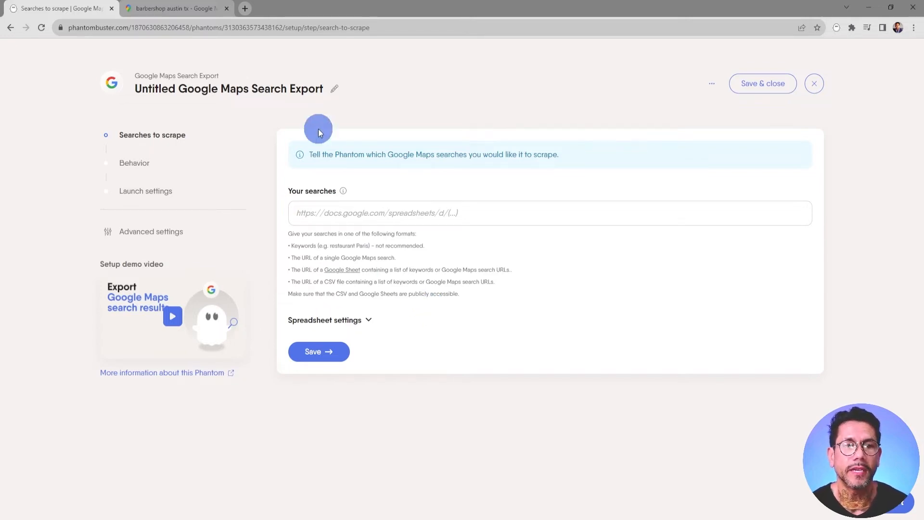
left_click(176, 9)
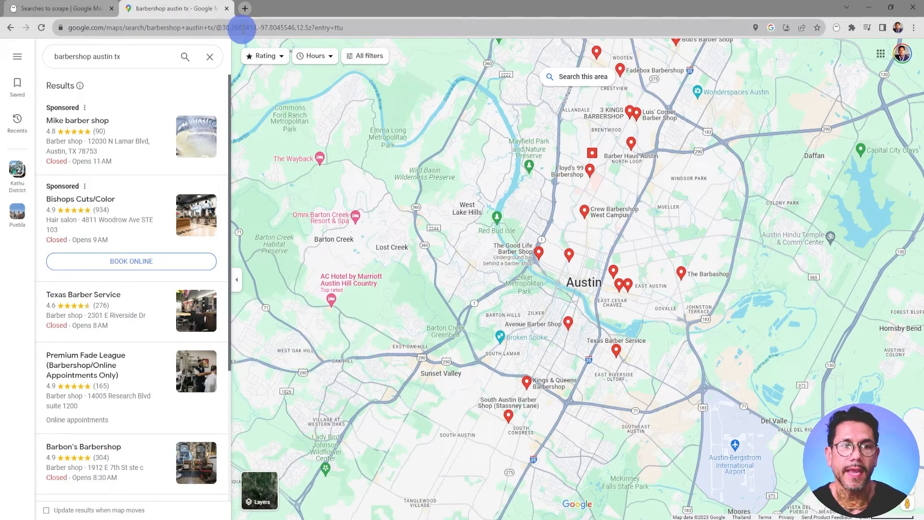
right_click(242, 28)
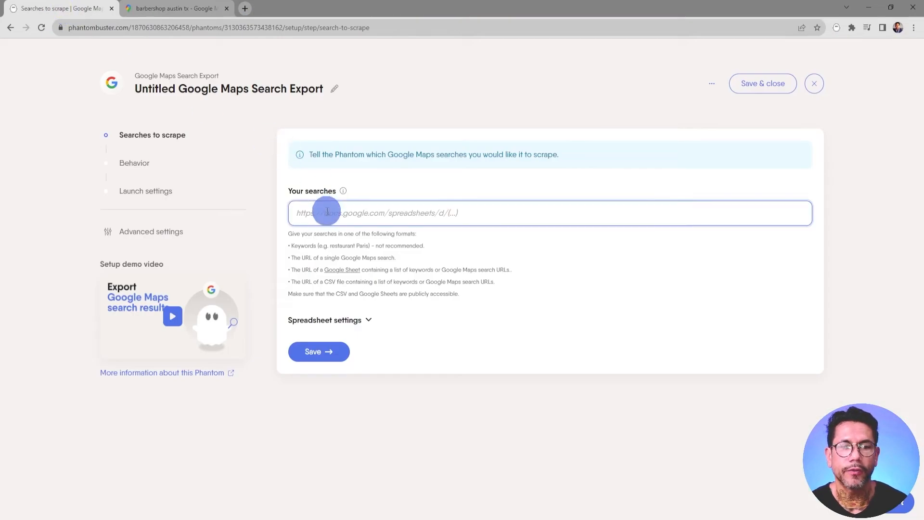
- Paste the Austin barbershop Google Maps URL into 'Your searches' and save the step
right_click(306, 213)
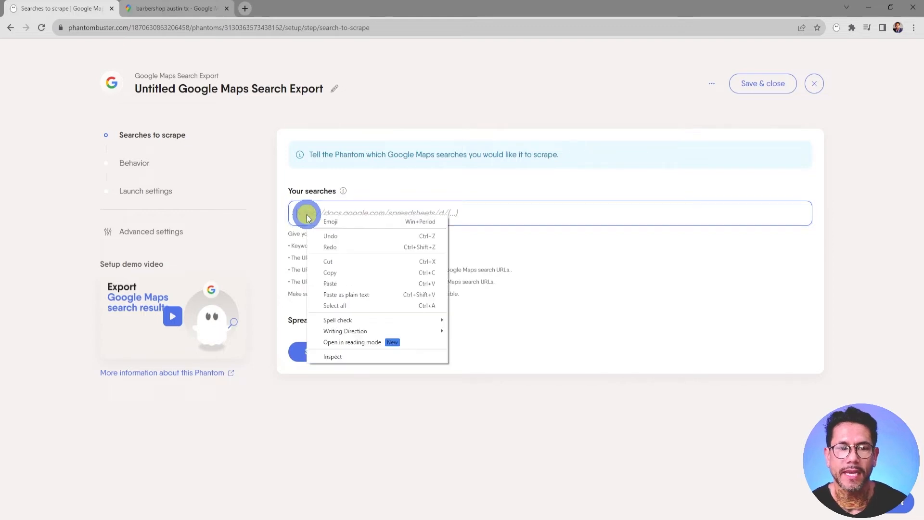
left_click(330, 283)
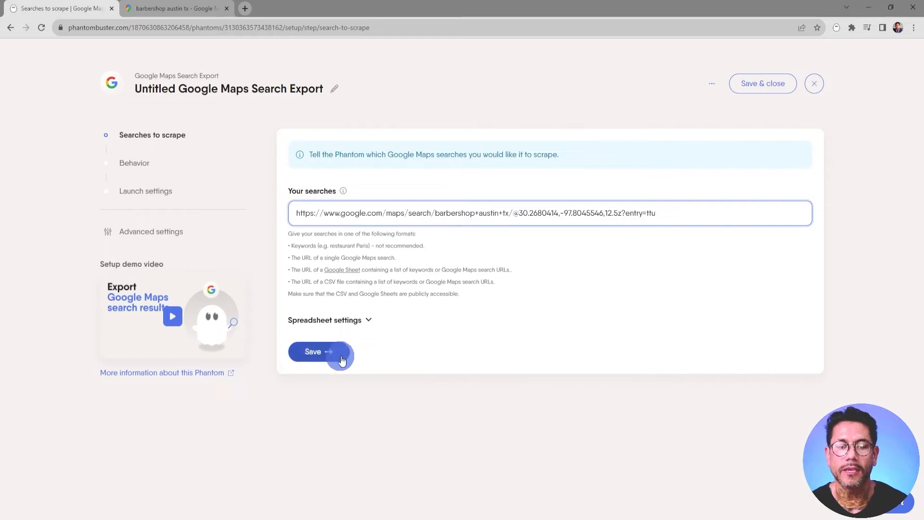
left_click(313, 351)
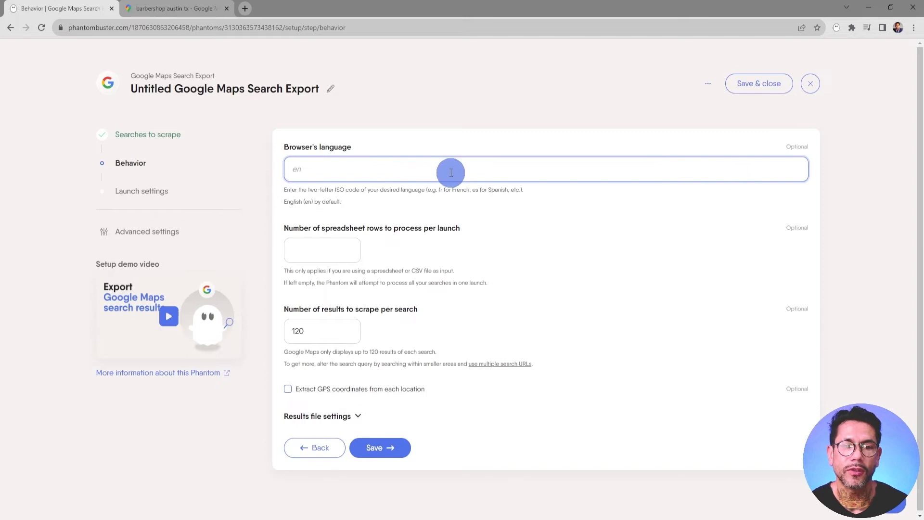
mouse_move(403, 260)
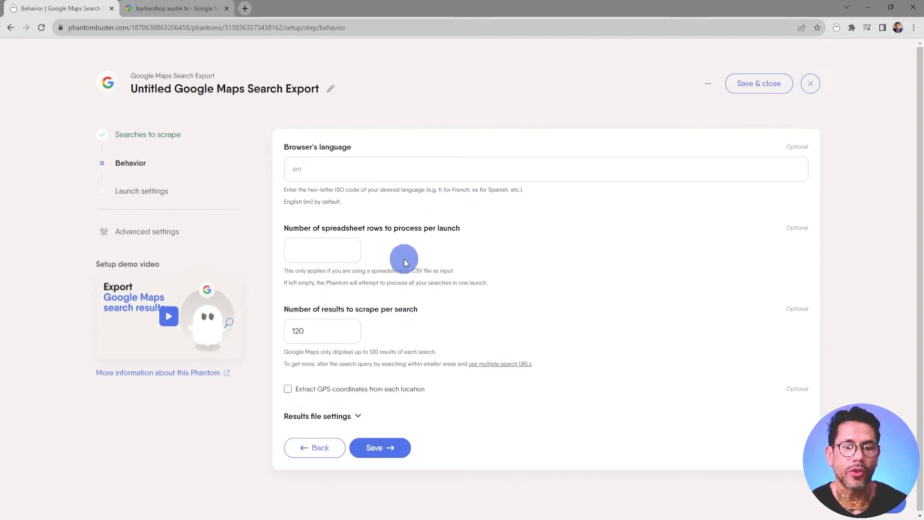
mouse_move(393, 272)
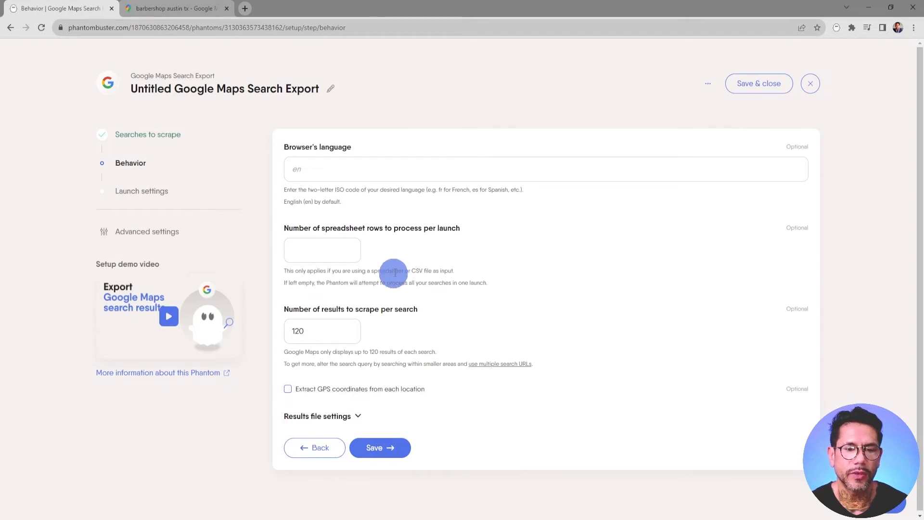
mouse_move(390, 331)
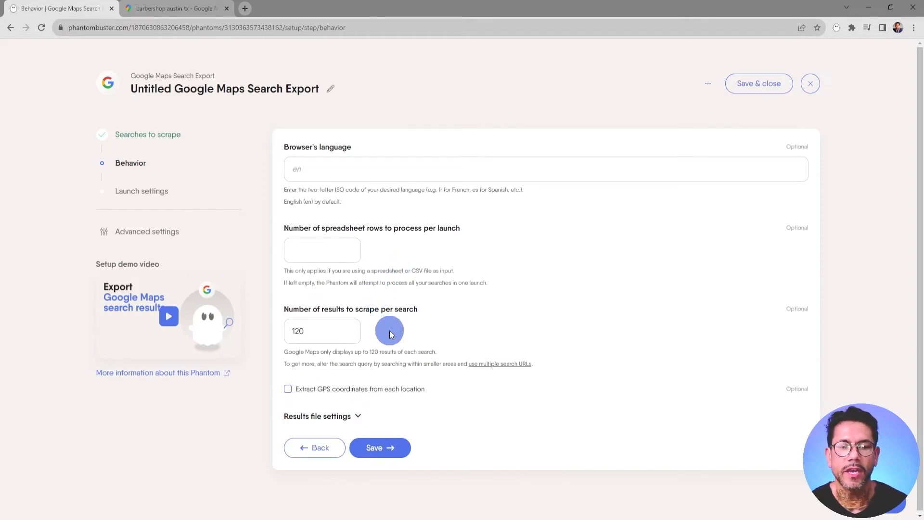
- Limit results to 10 per search and review the Results file settings section
left_click(322, 330)
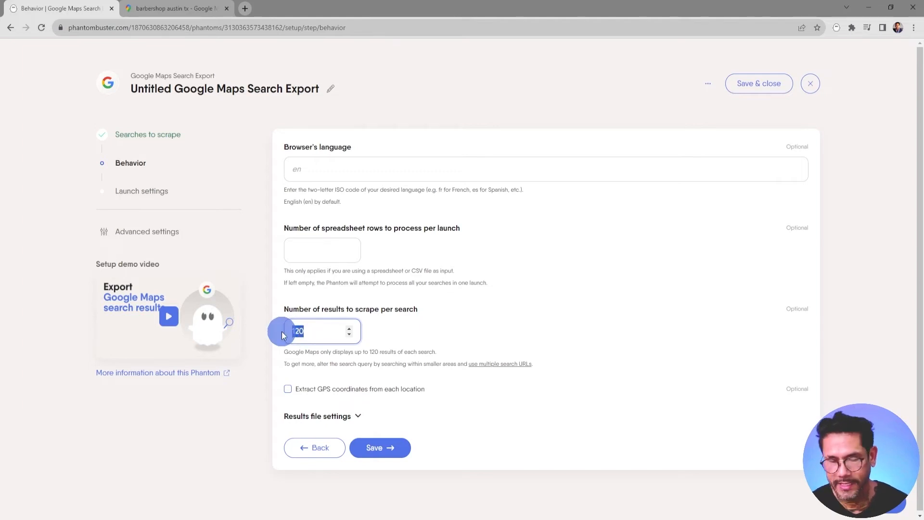
type("10")
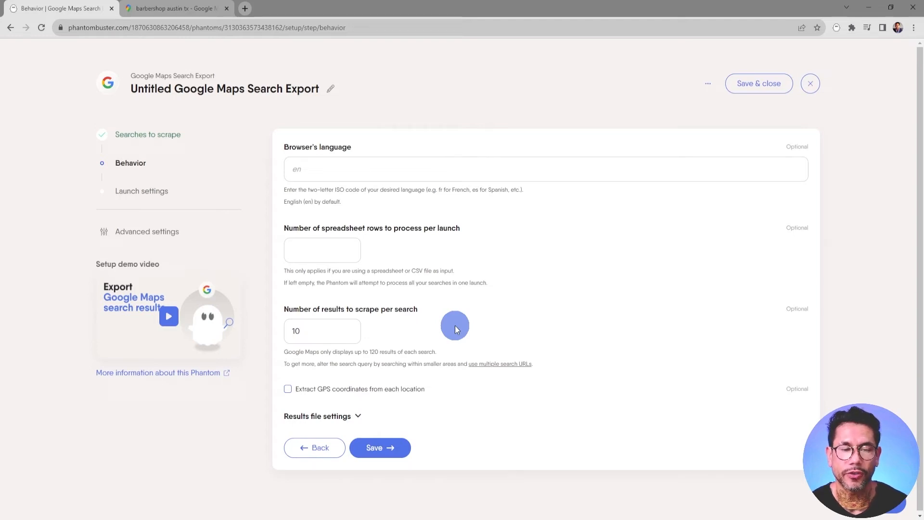
left_click(316, 415)
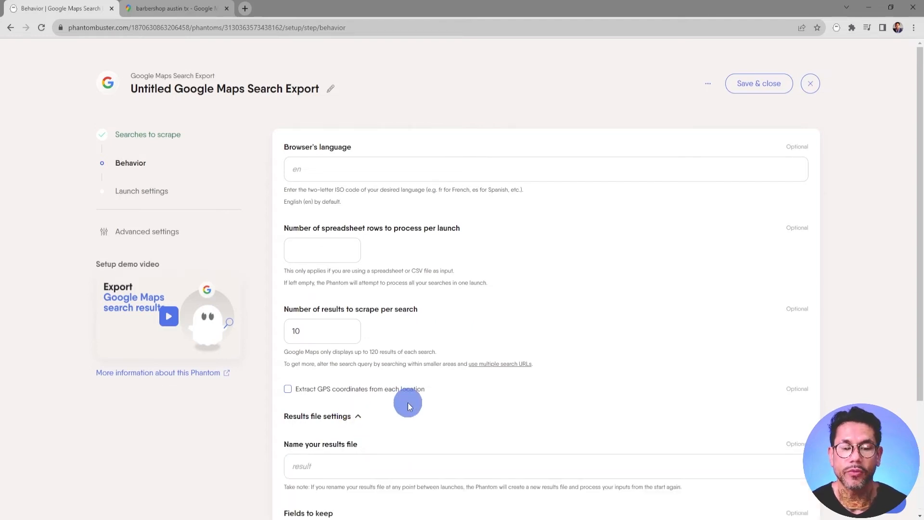
scroll("down", 3)
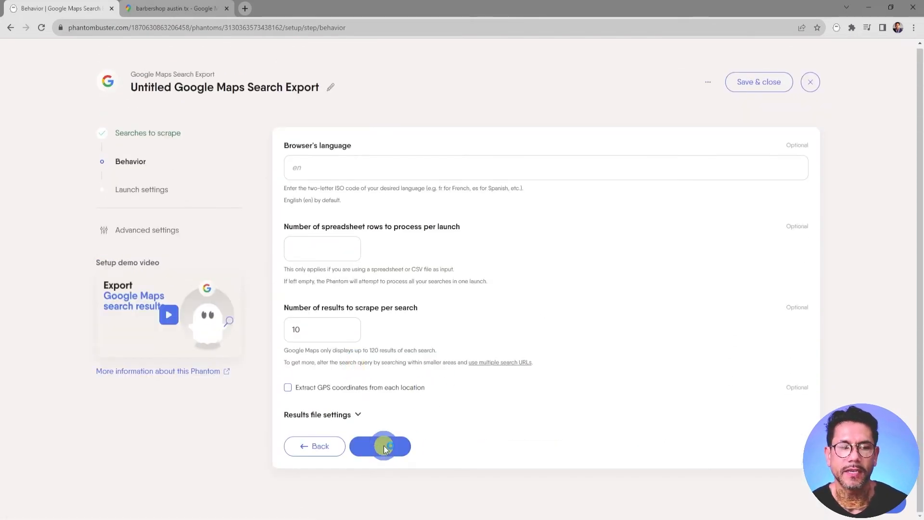
- Save the behavior step, then set launch to Once with manual launch and save to reach the console
left_click(381, 446)
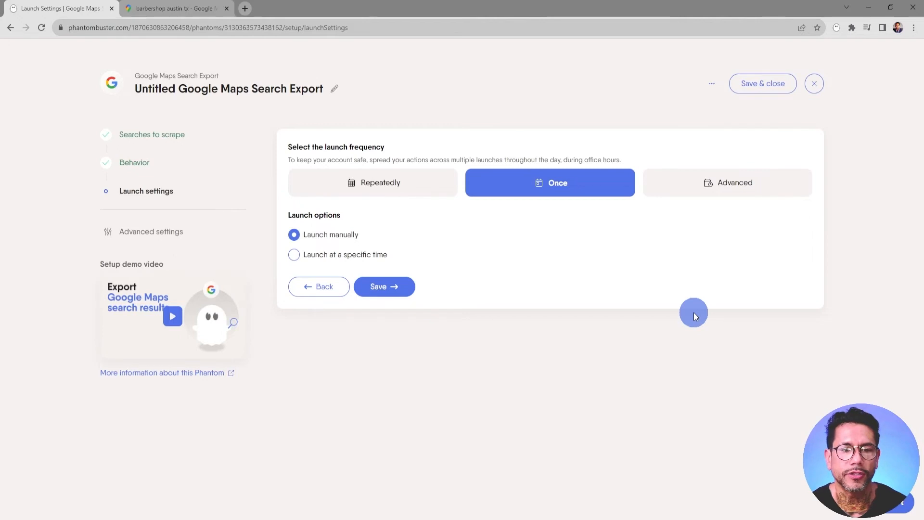
mouse_move(489, 225)
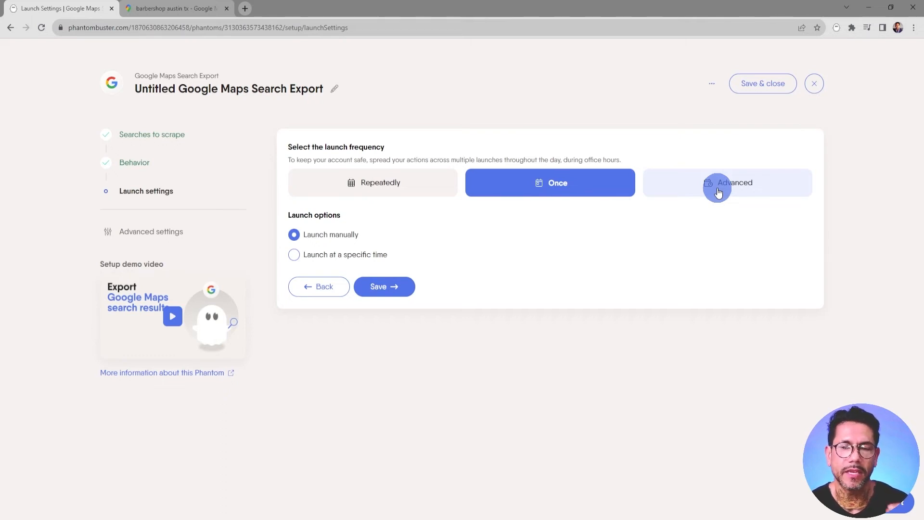
mouse_move(615, 214)
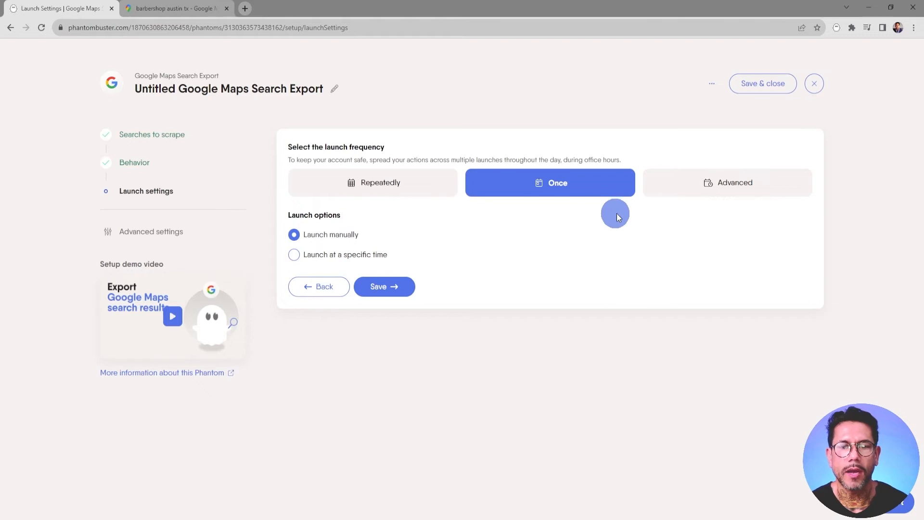
mouse_move(325, 235)
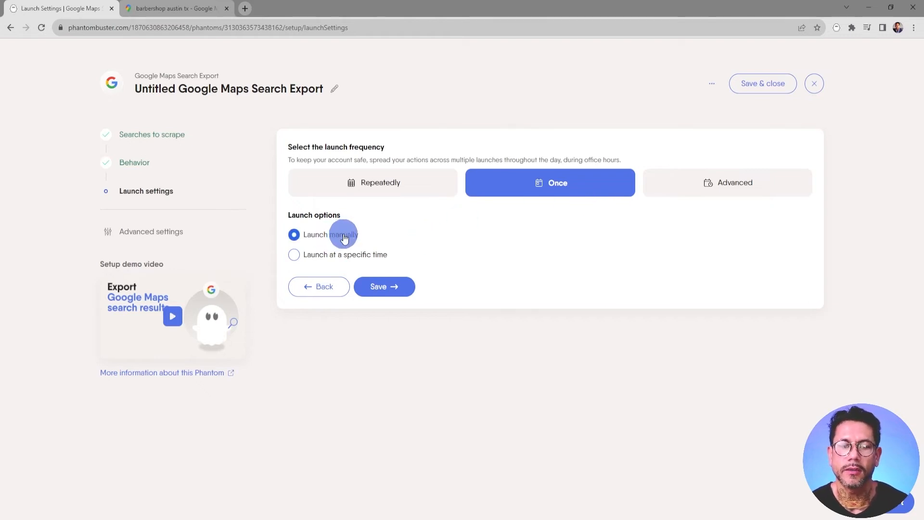
left_click(293, 254)
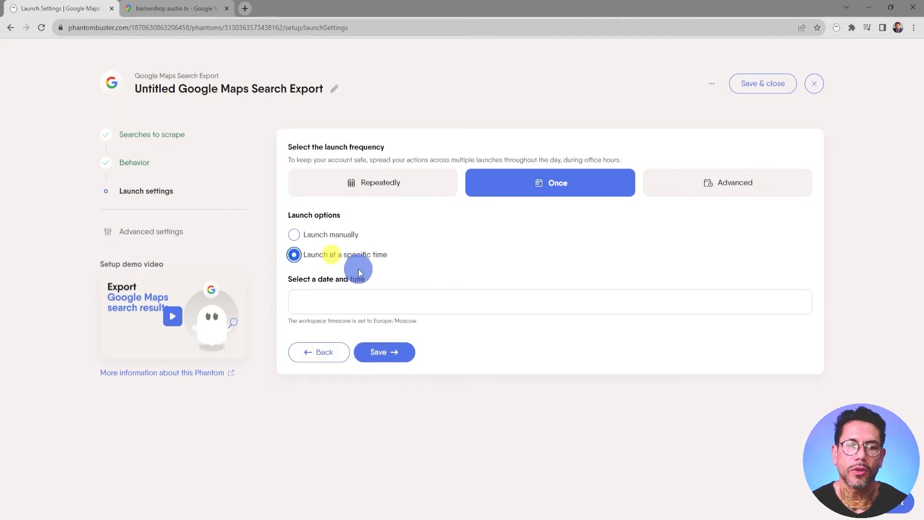
left_click(293, 234)
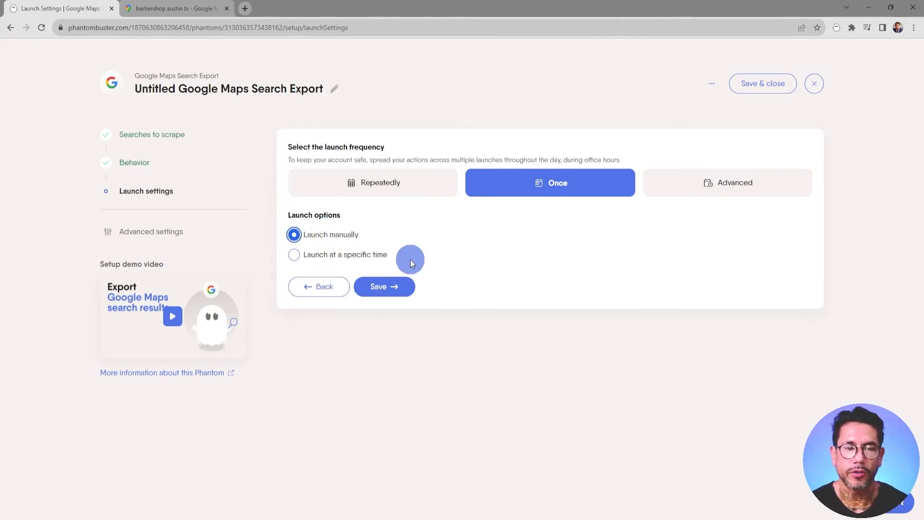
left_click(384, 286)
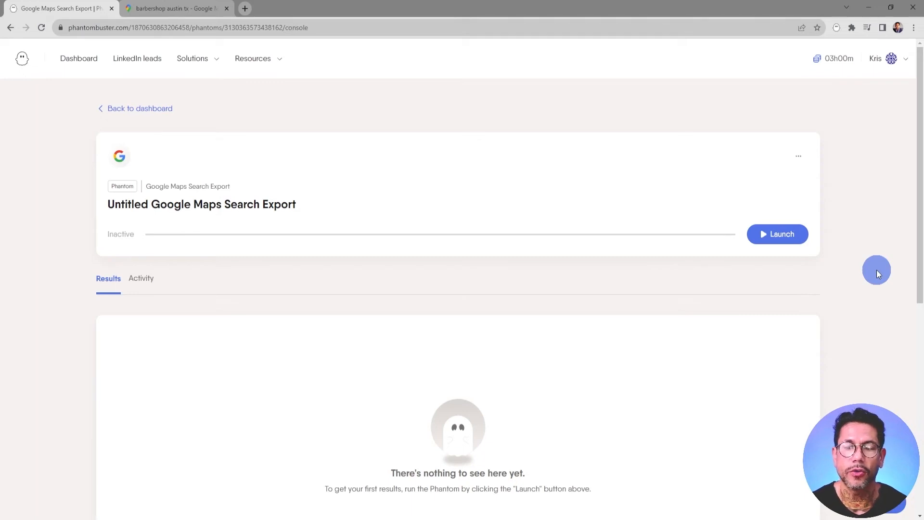
- Launch the Phantom so it extracts 10 Austin barbershop places into the Results table
left_click(777, 234)
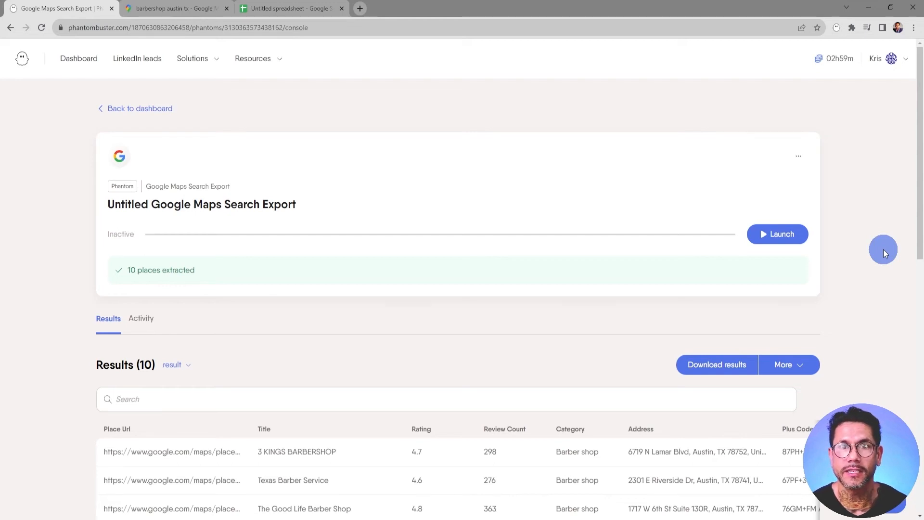
mouse_move(863, 230)
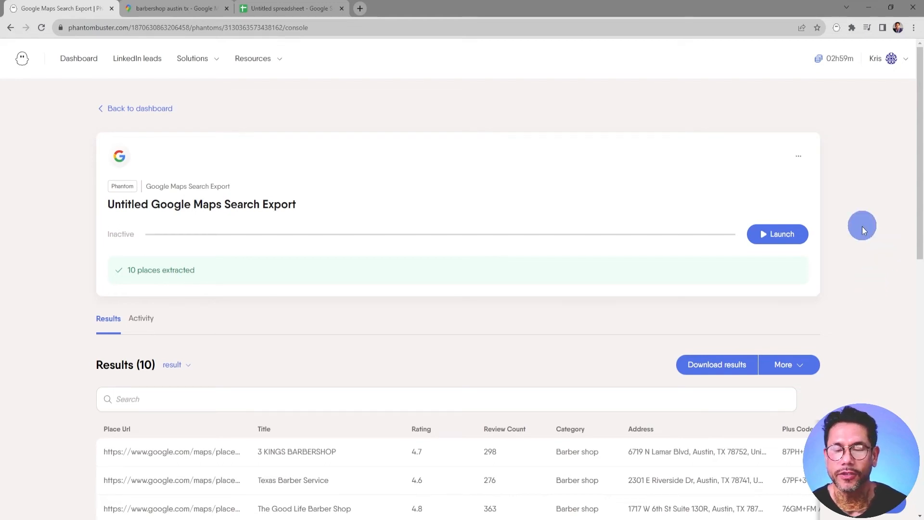
mouse_move(788, 364)
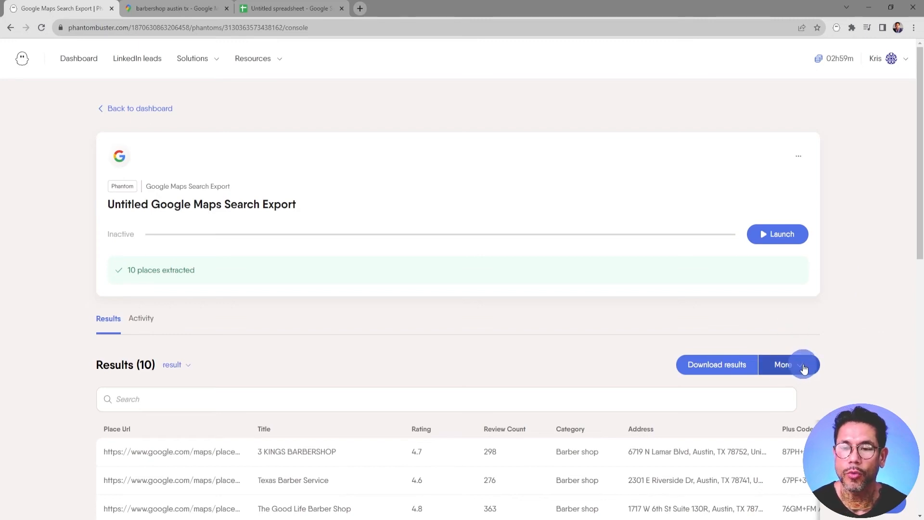
- Download result.csv from the More menu, saving it over the existing file
left_click(788, 364)
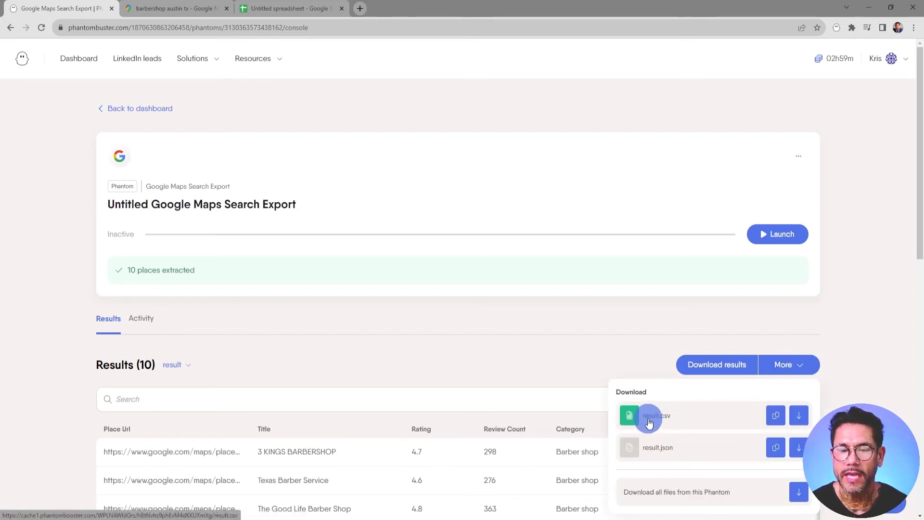
mouse_move(728, 417)
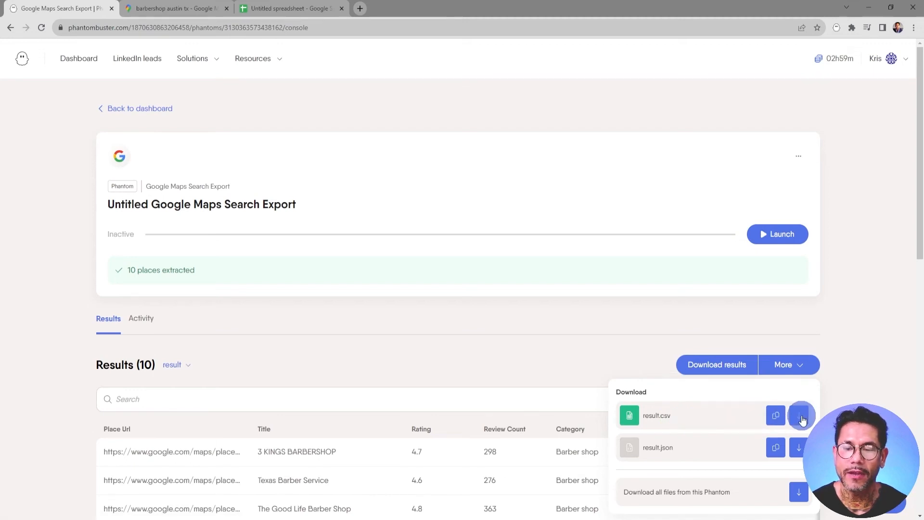
left_click(799, 415)
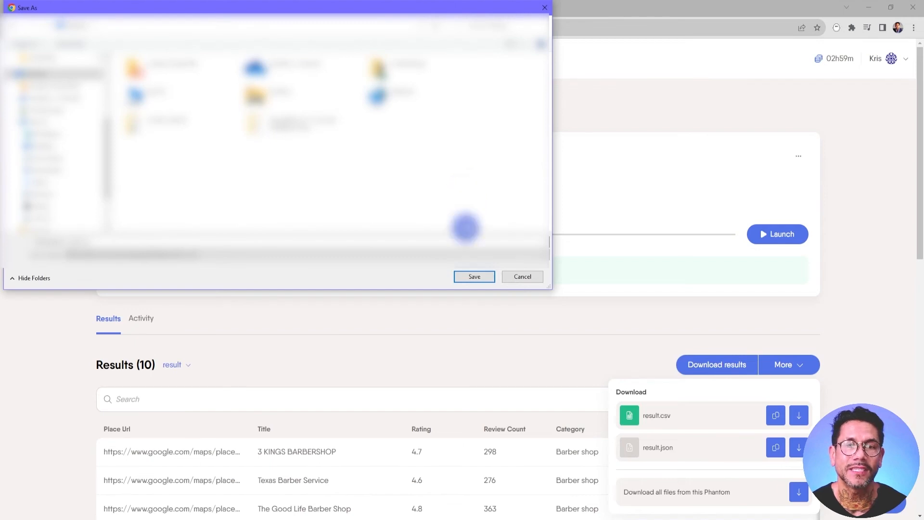
left_click(474, 276)
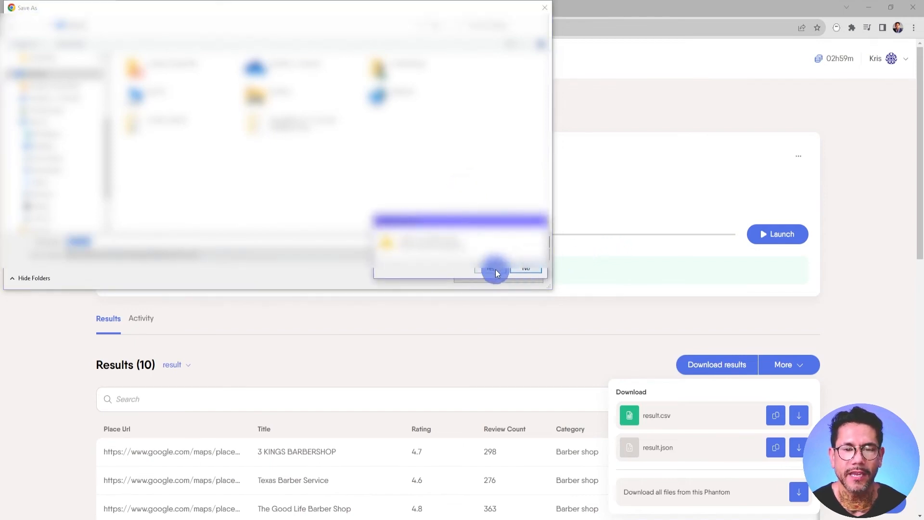
left_click(493, 270)
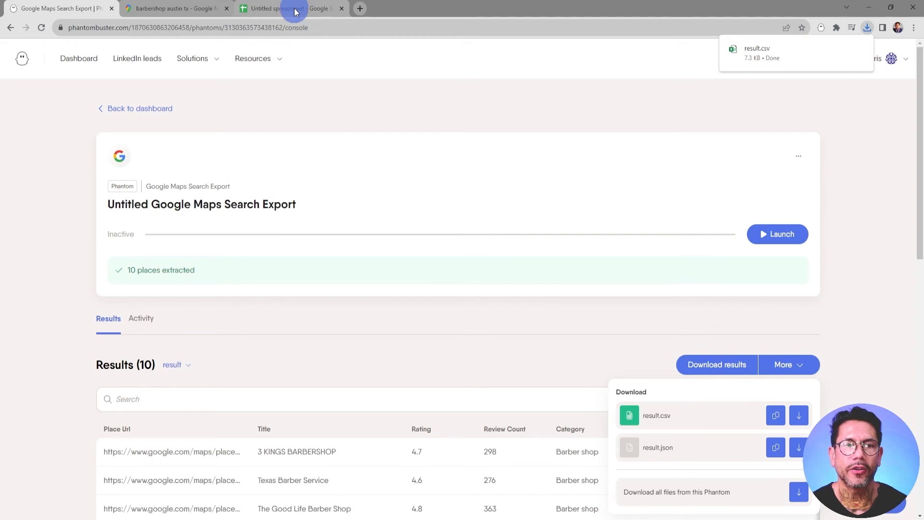
- In the Untitled spreadsheet, start a file import via upload from the computer
left_click(288, 8)
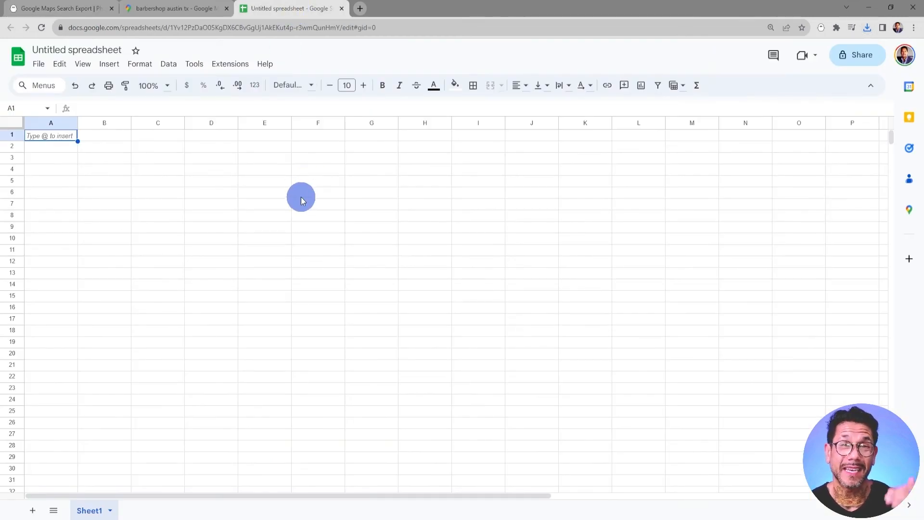
left_click(38, 64)
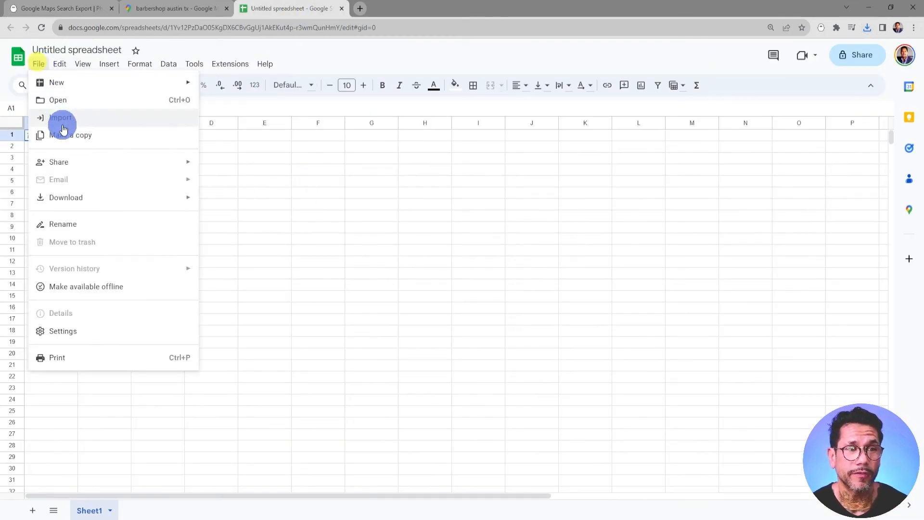
left_click(59, 117)
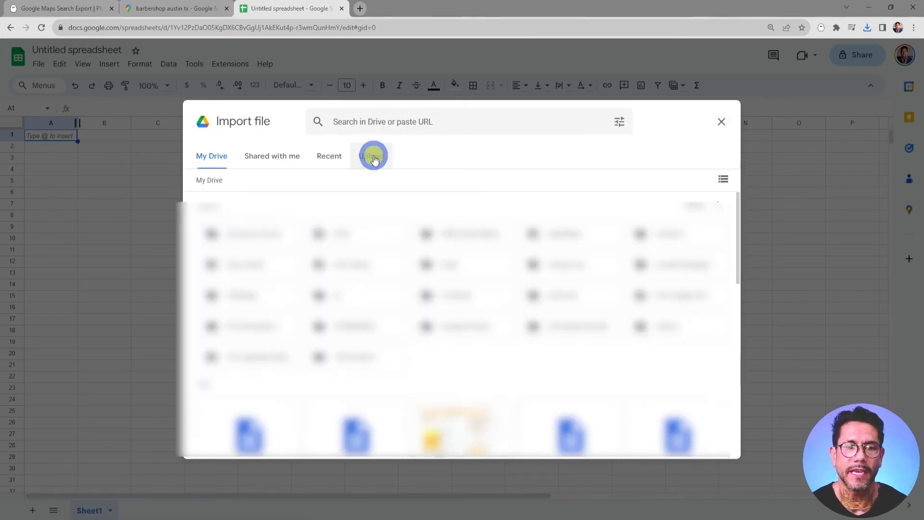
left_click(372, 156)
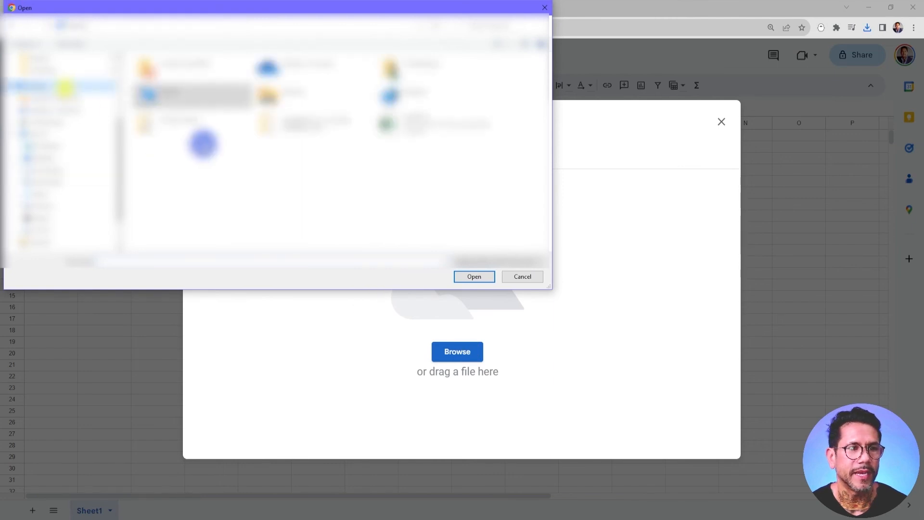
- Select result.csv and import its data so the ten barbershop listings fill the sheet
left_click(475, 276)
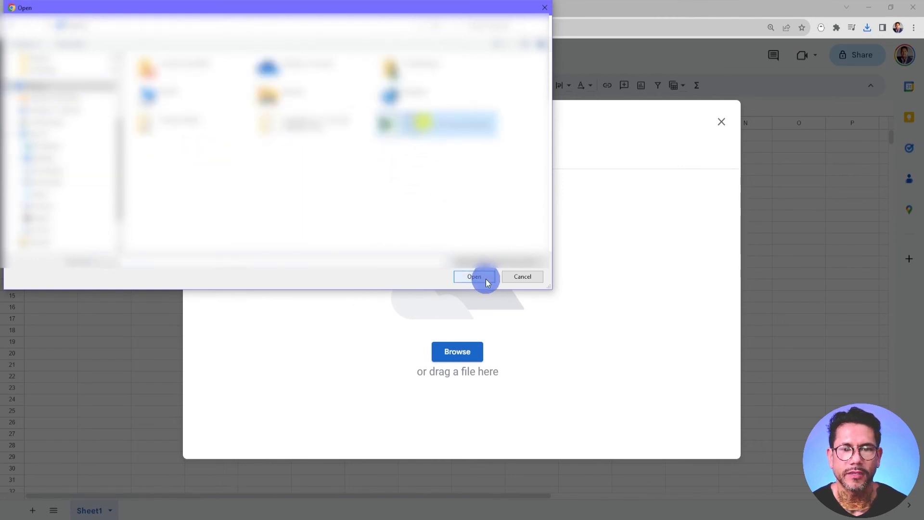
left_click(474, 276)
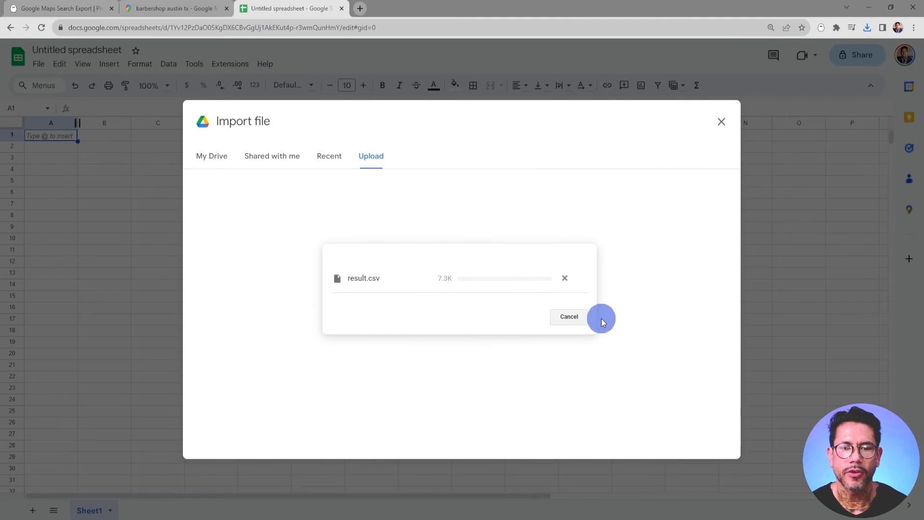
left_click(601, 317)
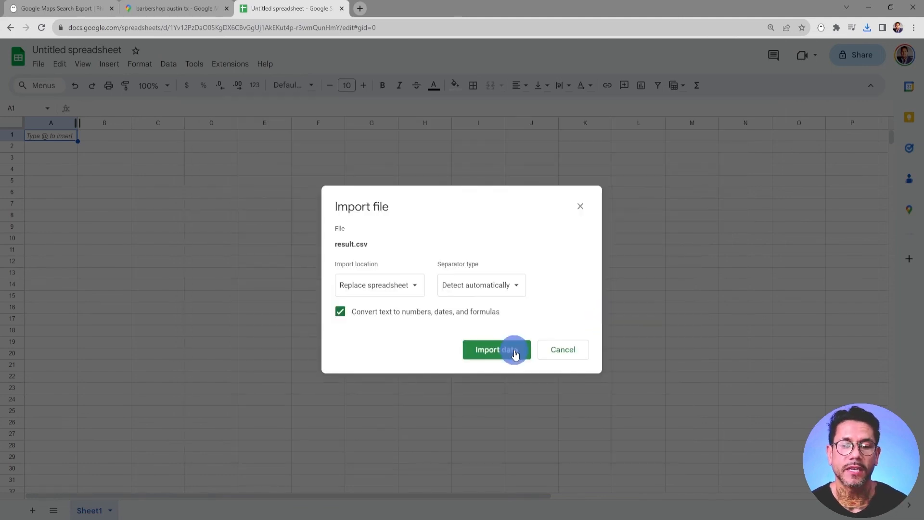
left_click(496, 348)
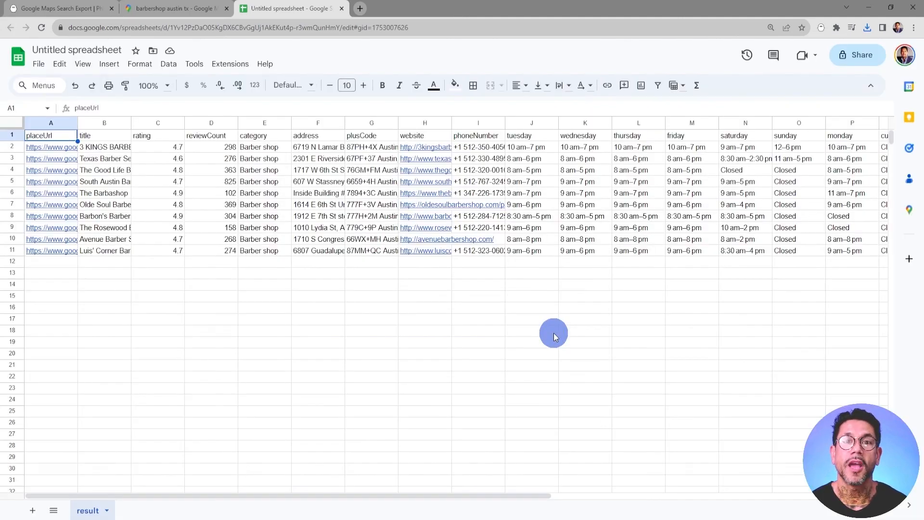